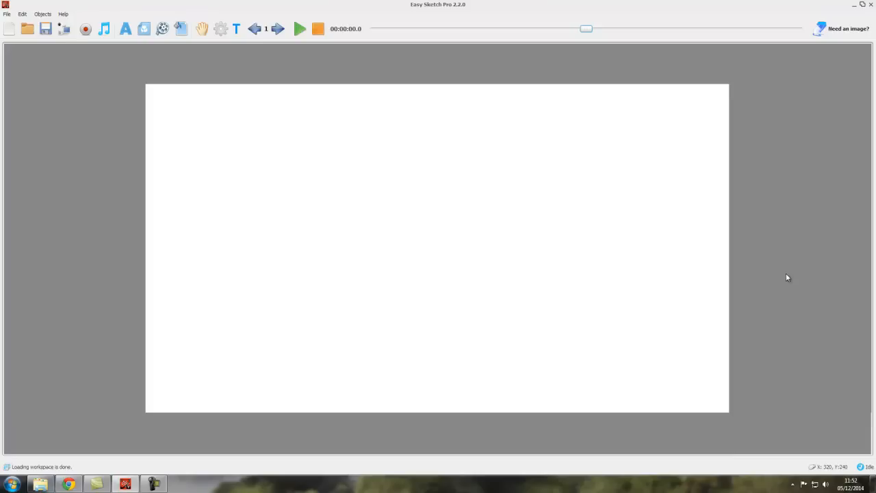
pyautogui.moveTo(788, 281)
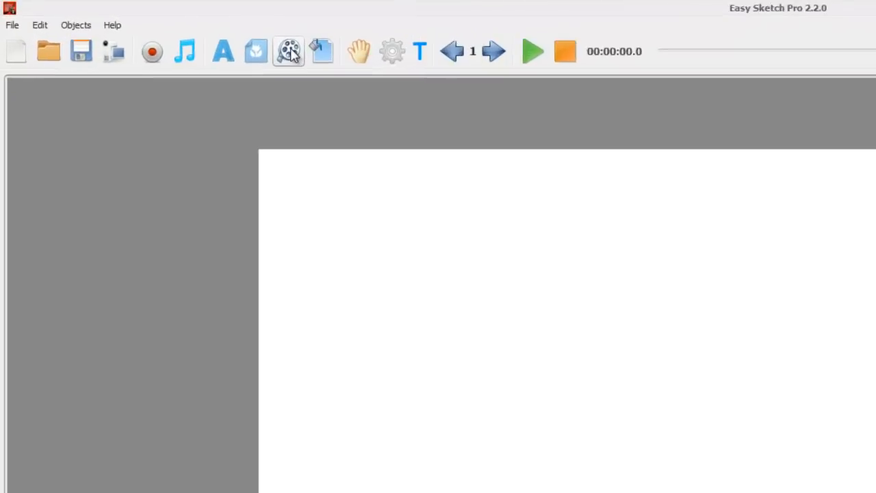
pyautogui.moveTo(317, 56)
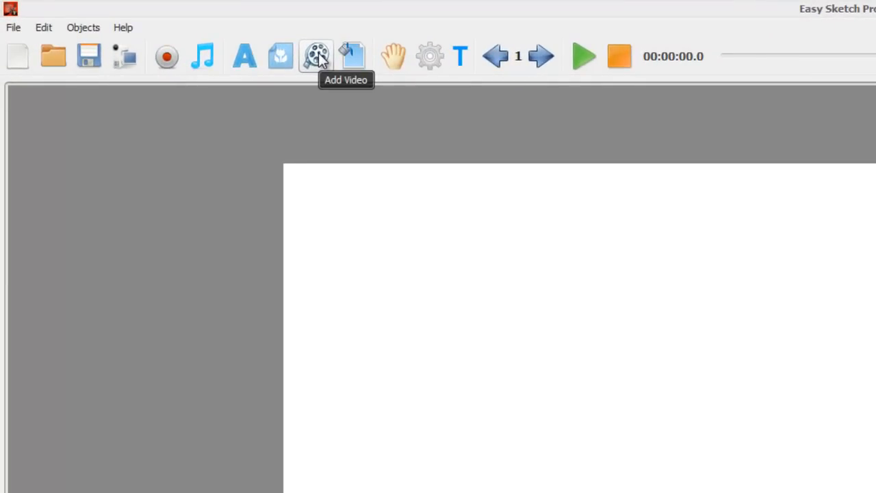
# Add Criswell1.mp4 from the Desktop as the canvas background video.
pyautogui.click(316, 55)
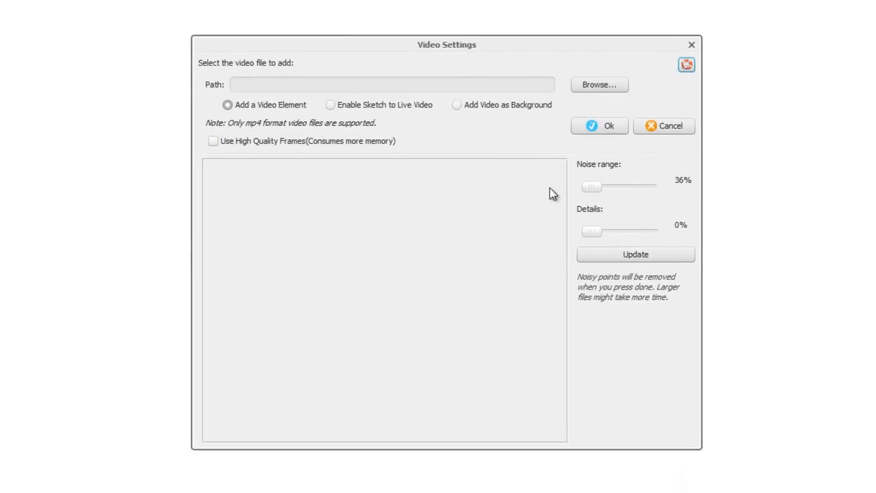
pyautogui.click(598, 85)
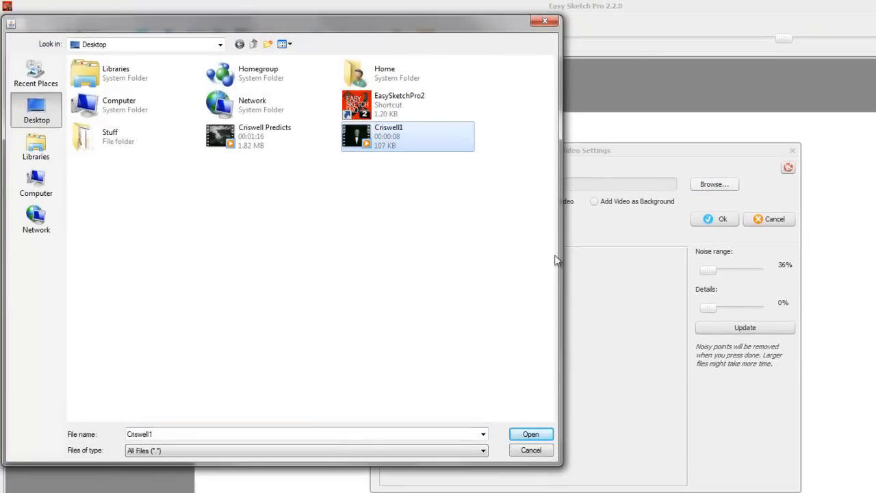
pyautogui.click(535, 434)
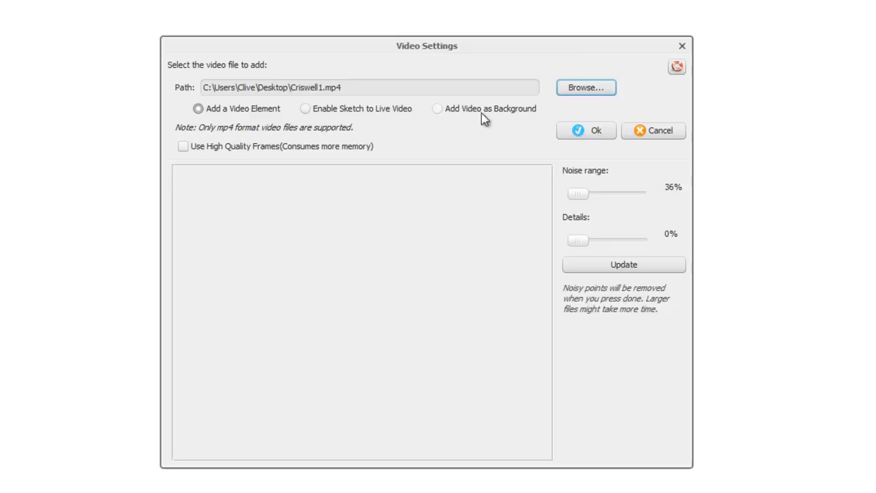
pyautogui.click(437, 108)
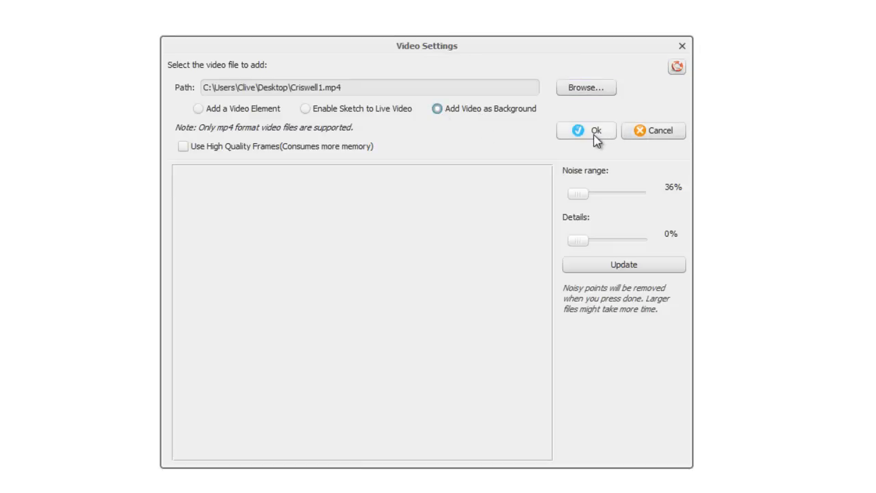
pyautogui.click(586, 130)
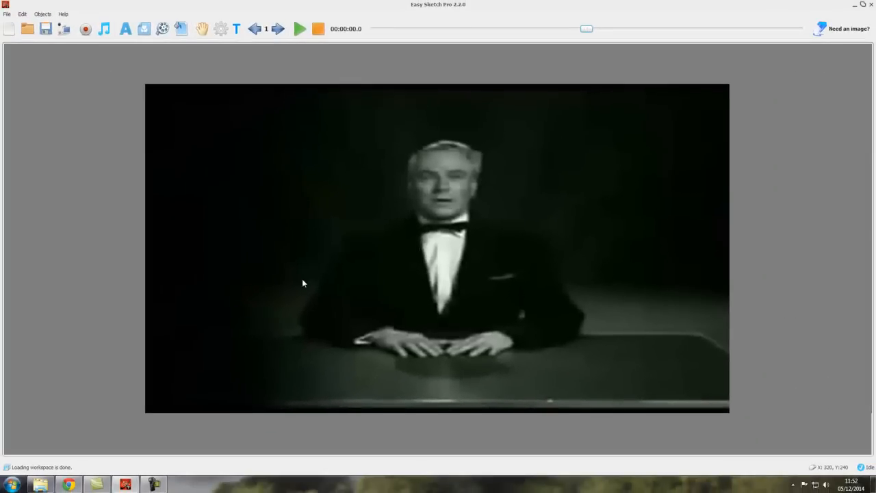
pyautogui.moveTo(219, 301)
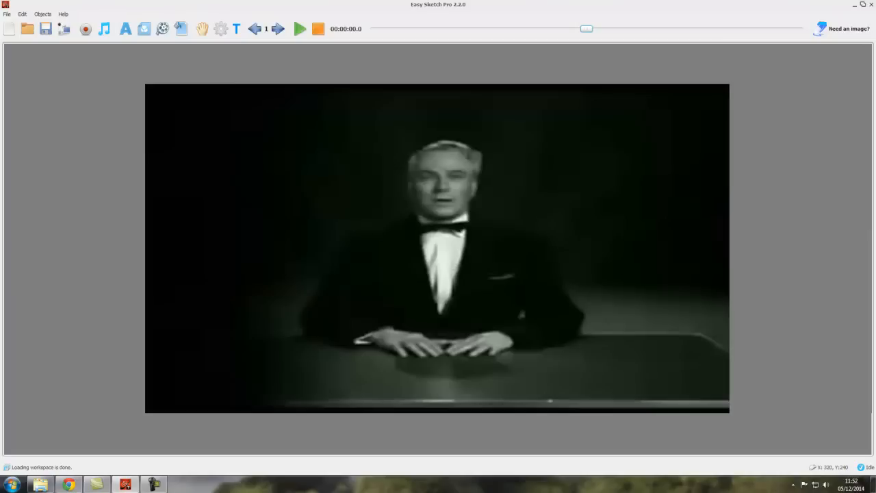
pyautogui.moveTo(518, 241)
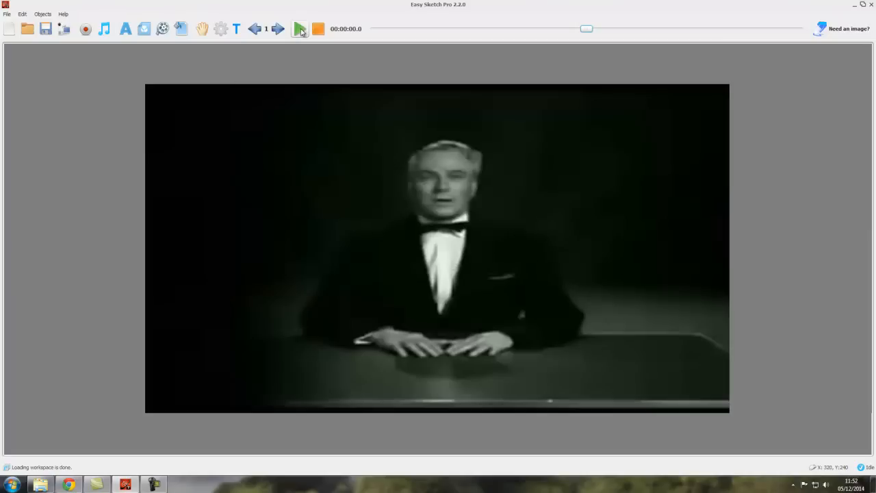
pyautogui.click(300, 29)
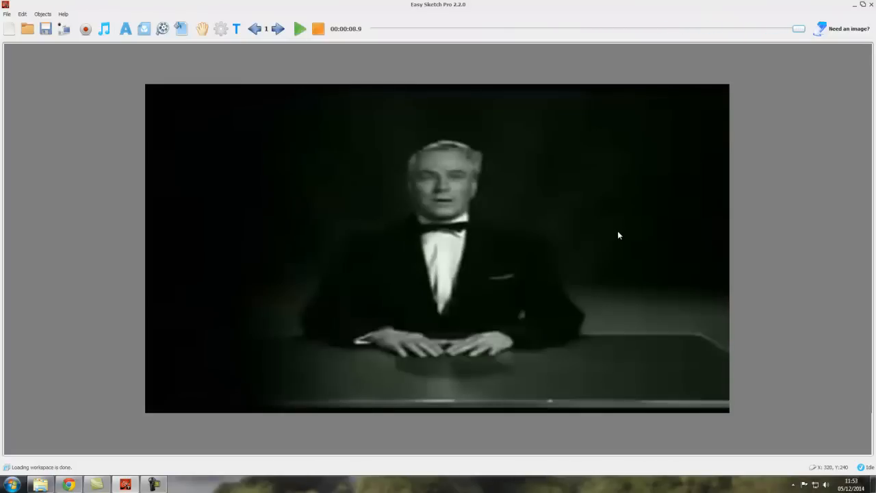
pyautogui.moveTo(417, 208)
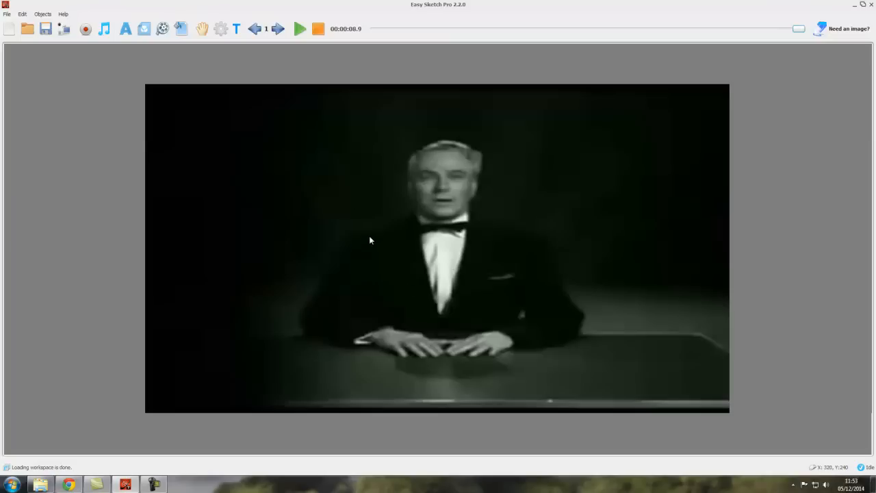
pyautogui.moveTo(320, 161)
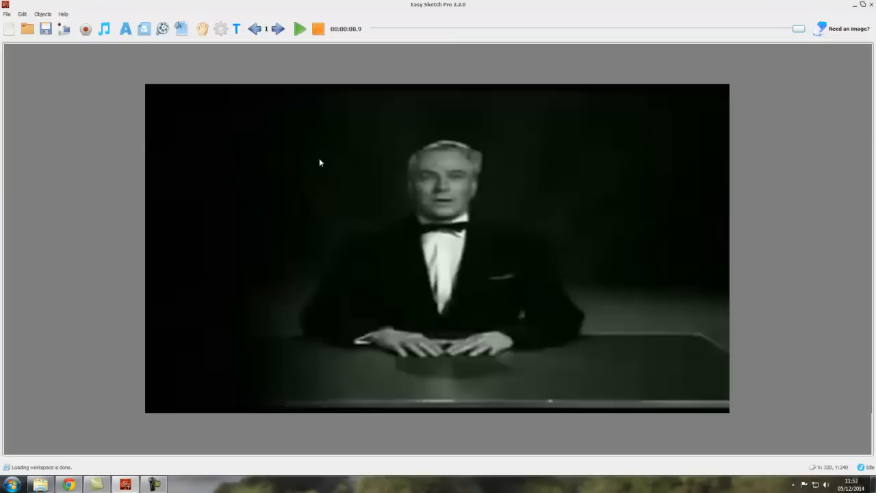
pyautogui.moveTo(361, 132)
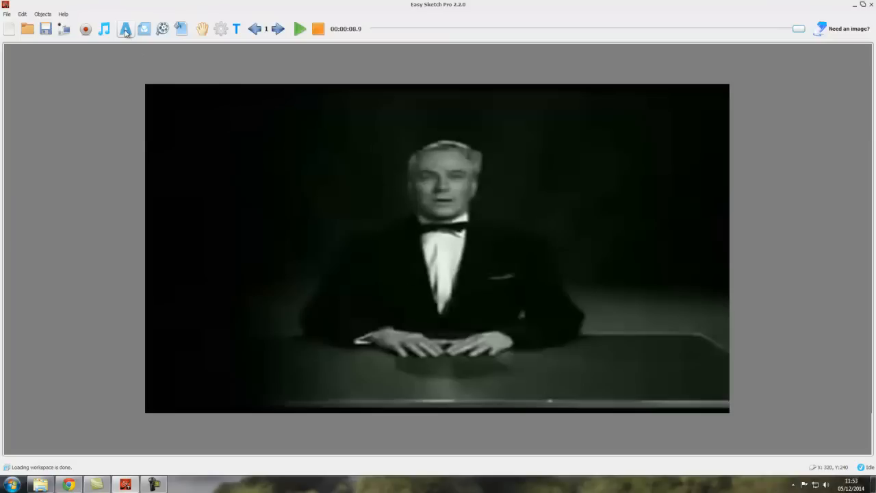
# Add the title 'The Amazing Criswell !' in yellow Rockwell size 40 onto the canvas.
pyautogui.click(124, 29)
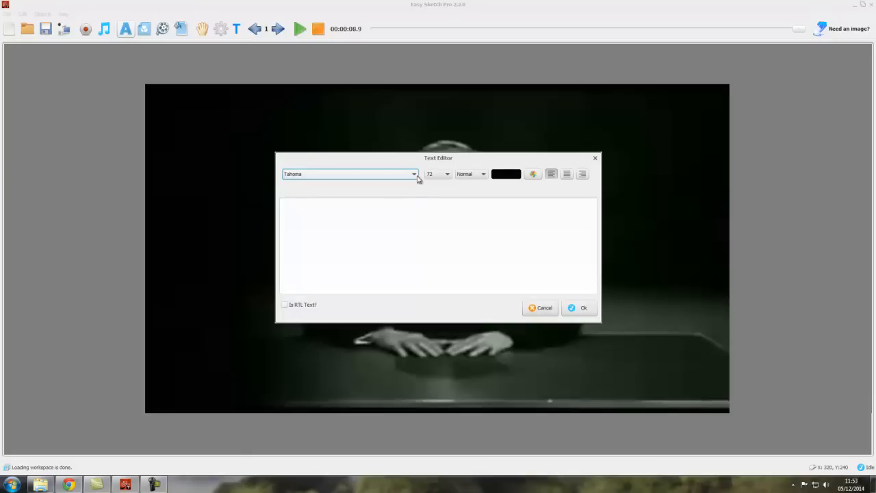
pyautogui.click(413, 174)
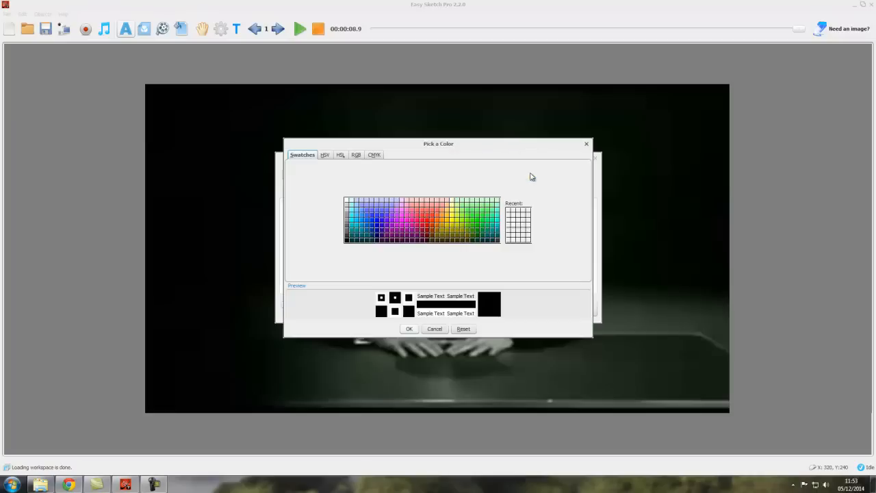
pyautogui.moveTo(454, 219)
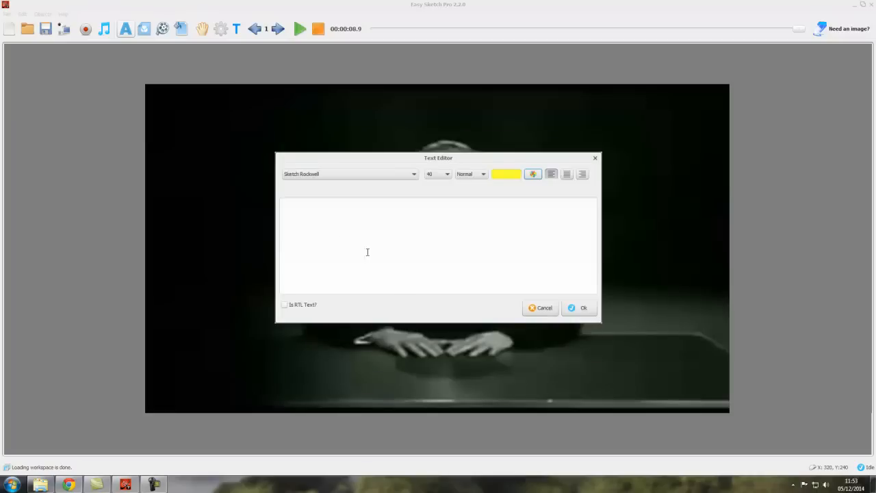
pyautogui.write('The Amazing')
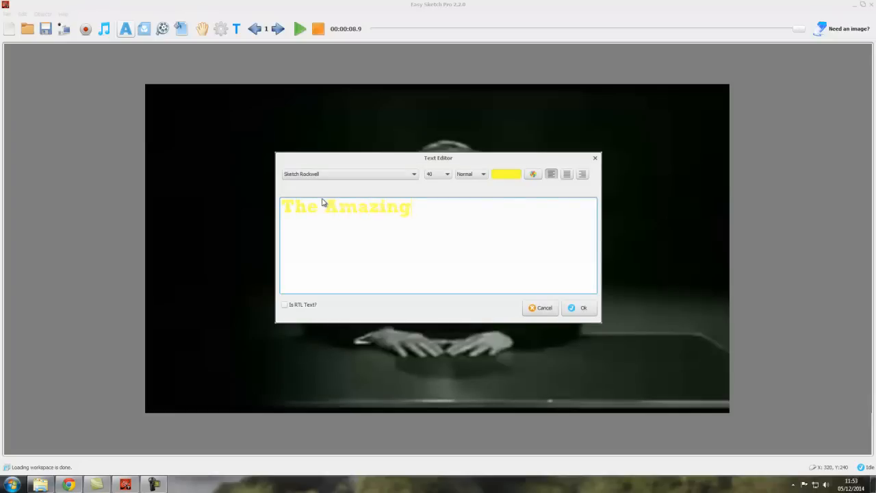
pyautogui.write('Criswell !')
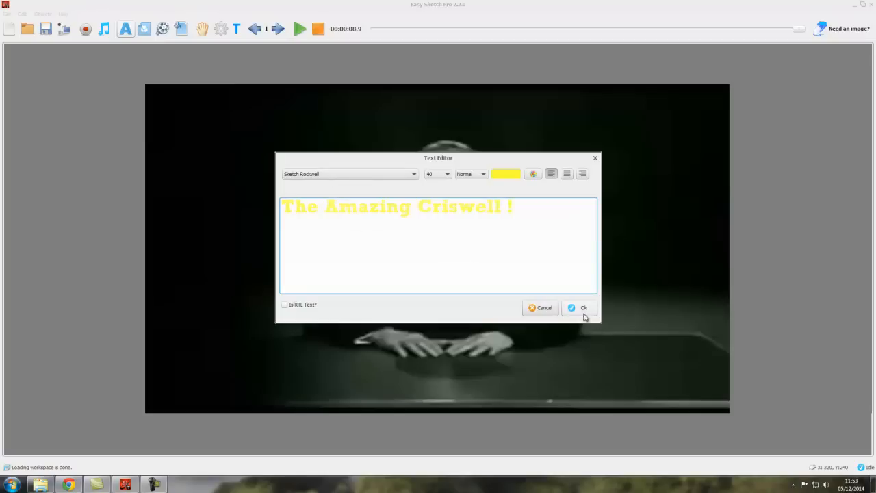
pyautogui.click(578, 307)
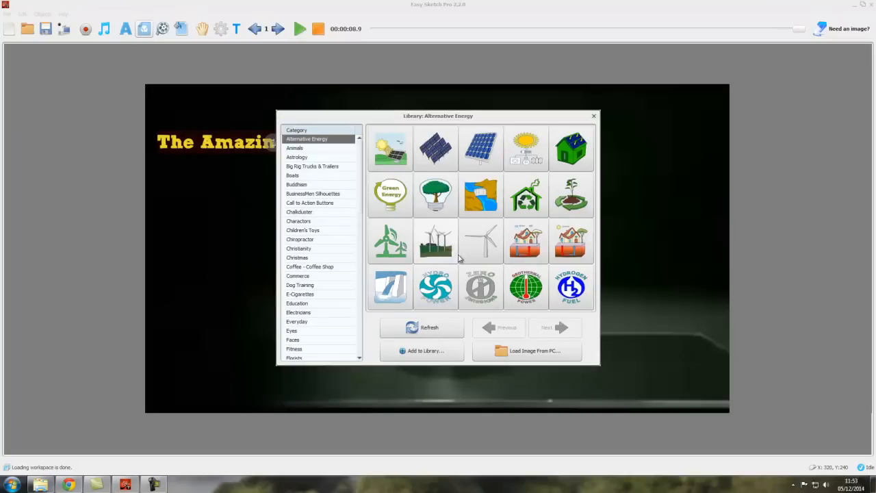
# Place a library arrow image, tilted down-right, under 'Criswell' in the title.
pyautogui.scroll(-3)
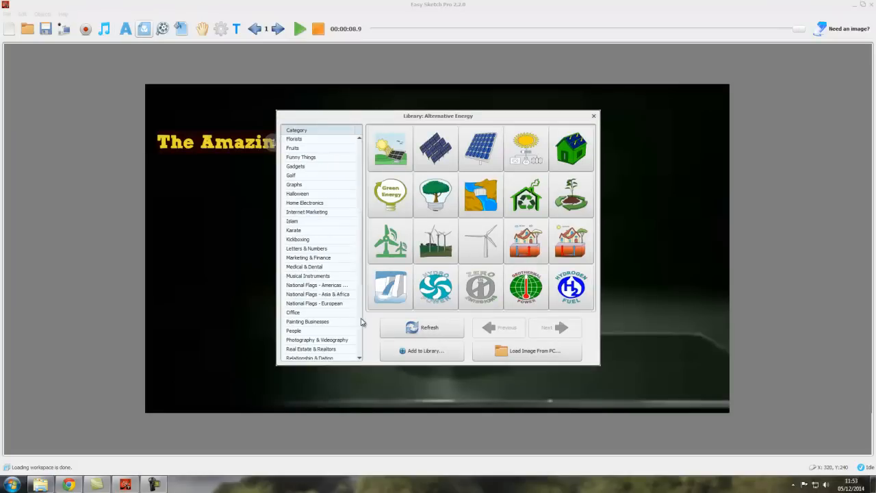
pyautogui.scroll(-3)
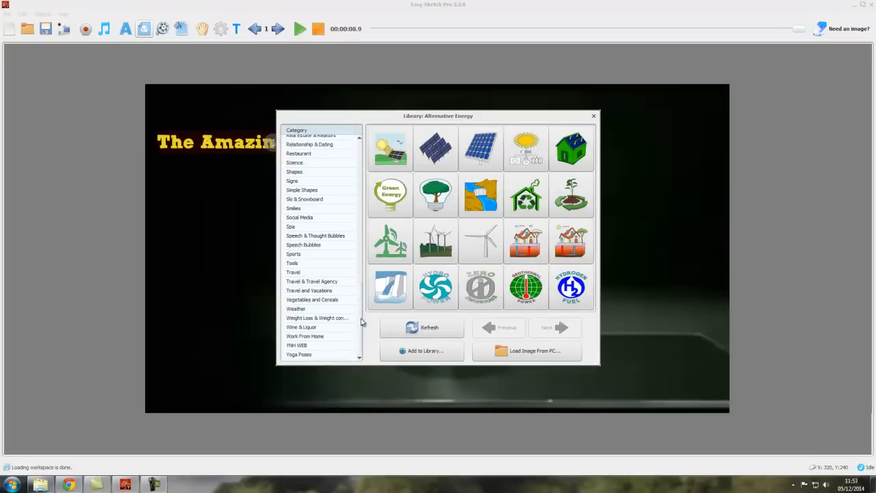
pyautogui.click(296, 172)
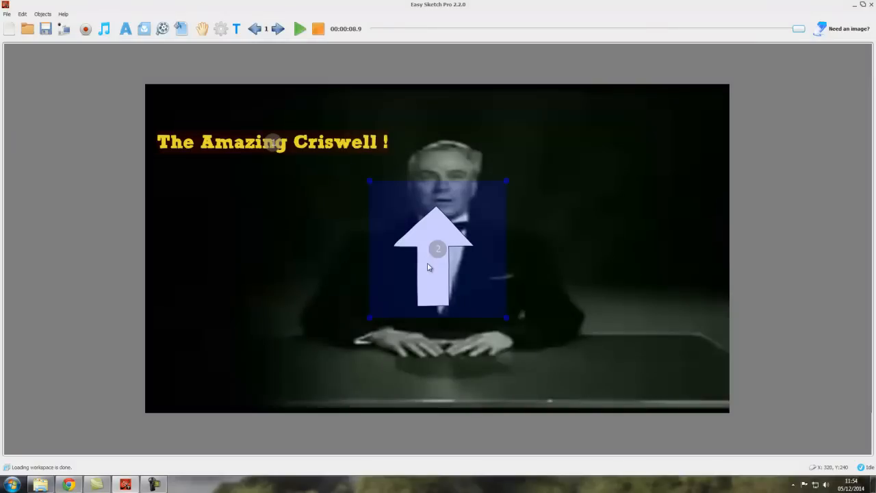
pyautogui.moveTo(438, 249); pyautogui.dragTo(256, 220)
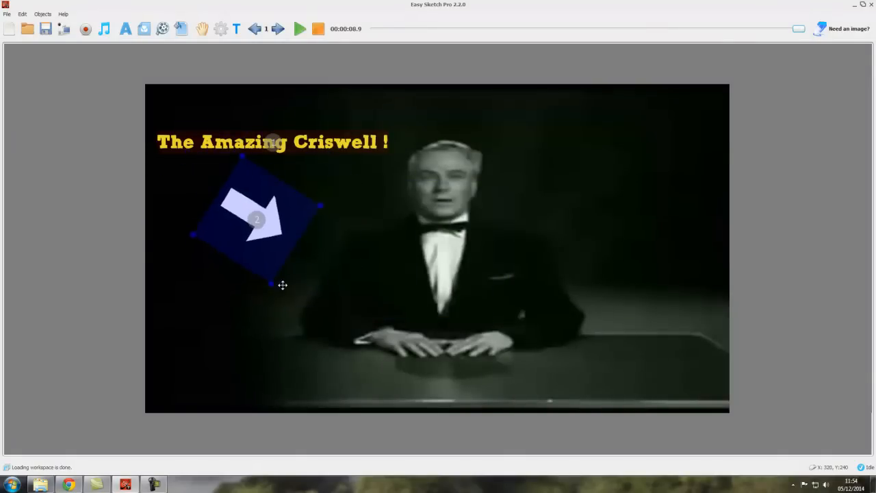
pyautogui.moveTo(257, 219); pyautogui.dragTo(320, 194)
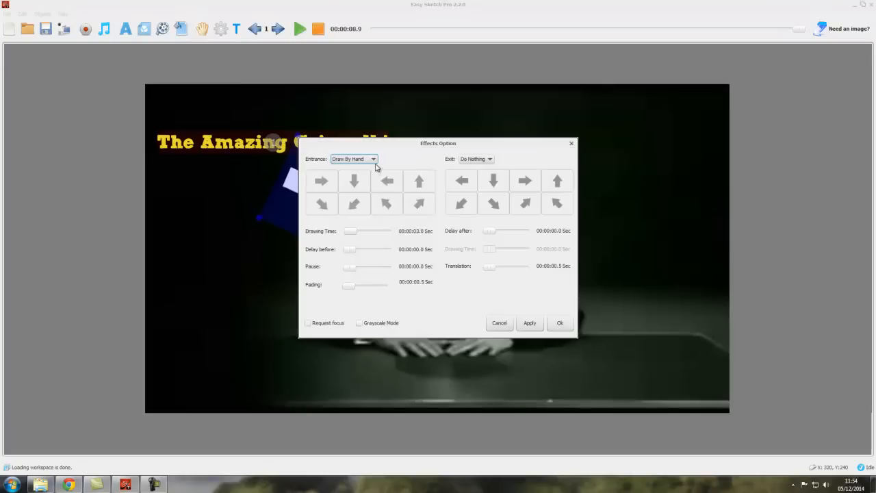
pyautogui.click(372, 159)
pyautogui.write('1')
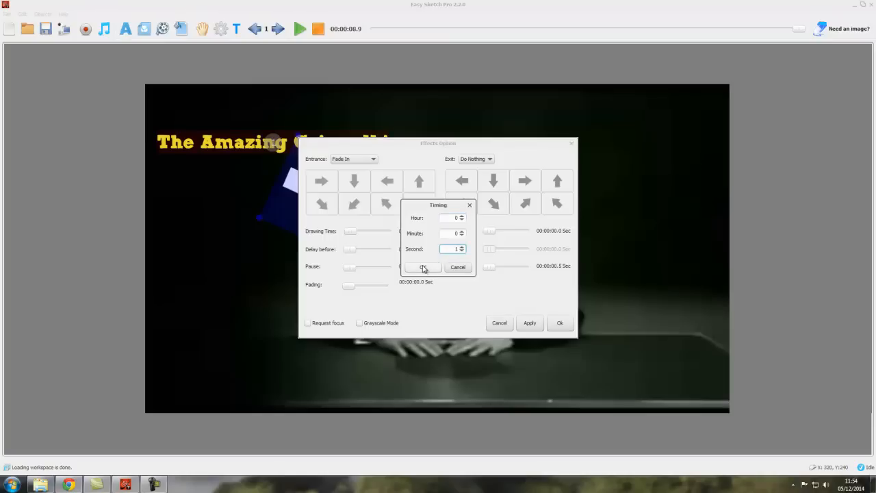
pyautogui.click(422, 267)
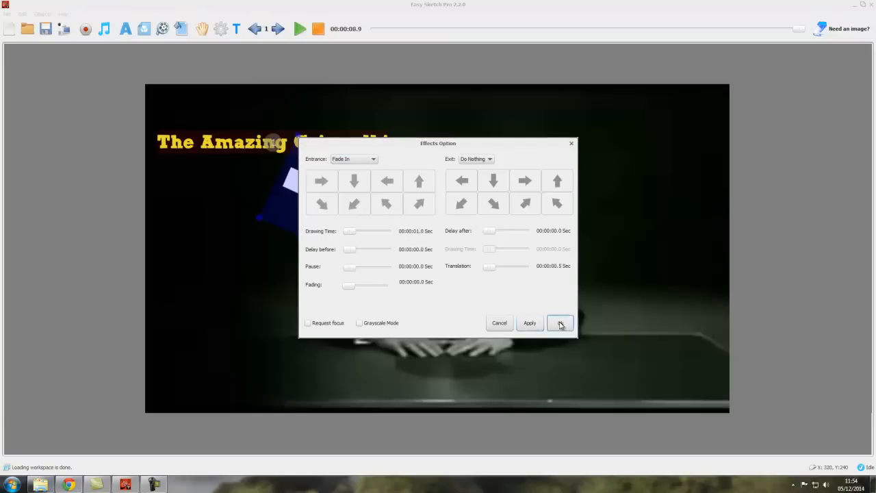
pyautogui.click(559, 323)
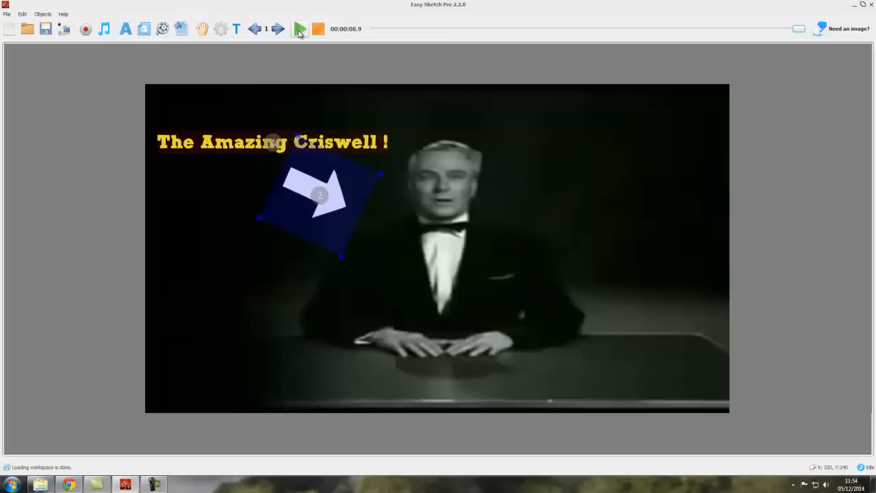
pyautogui.click(298, 29)
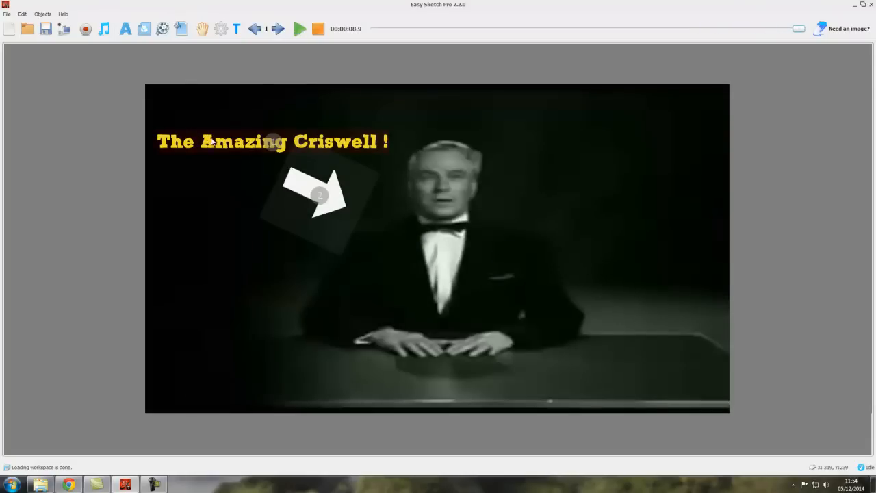
pyautogui.moveTo(345, 181)
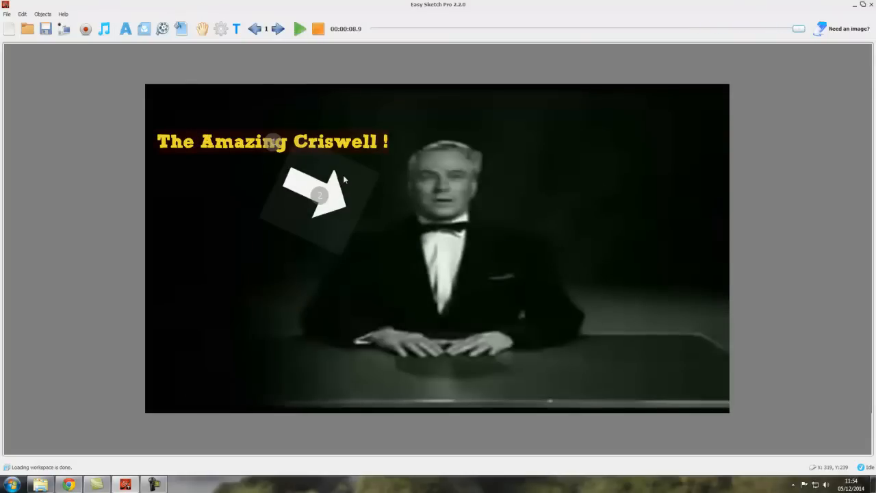
pyautogui.moveTo(638, 137)
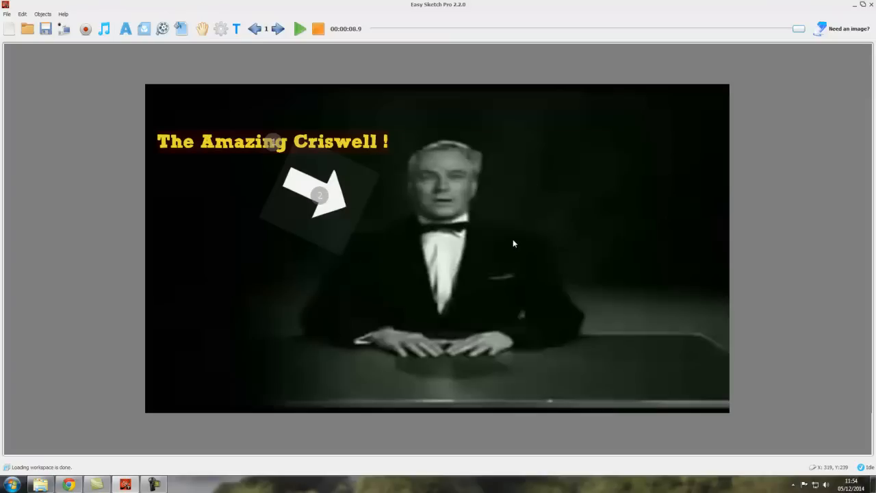
pyautogui.moveTo(564, 239)
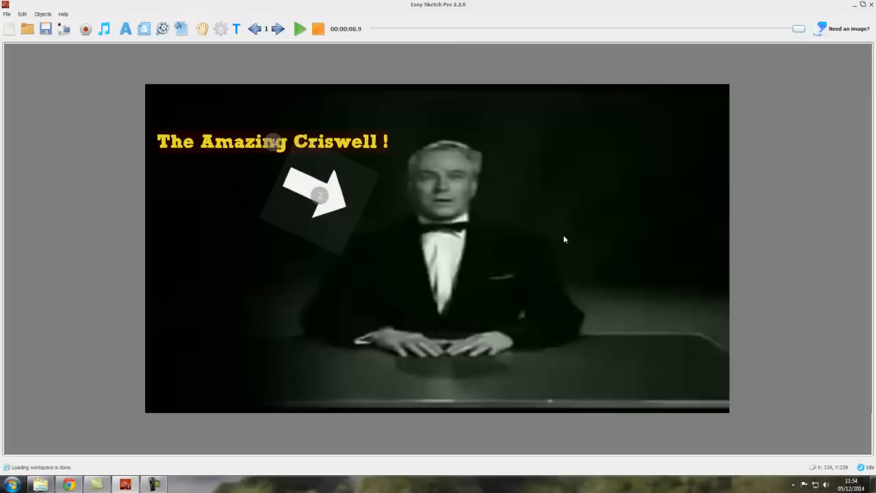
pyautogui.moveTo(295, 63)
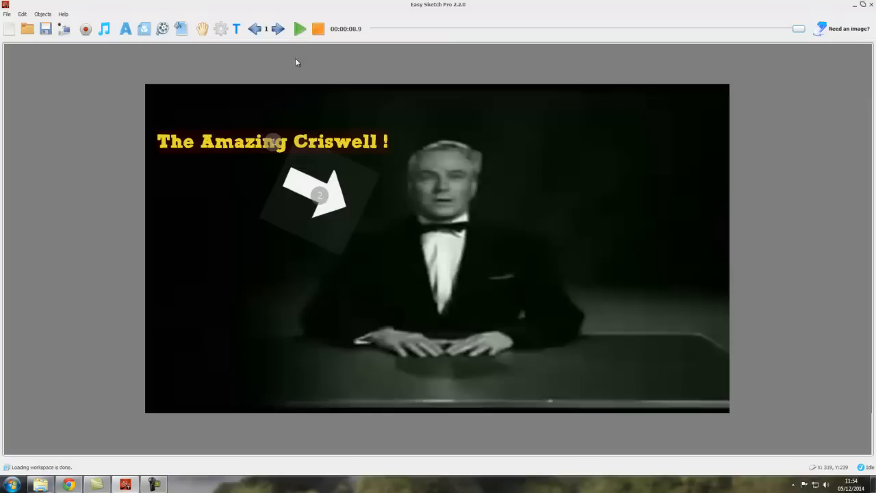
pyautogui.click(297, 30)
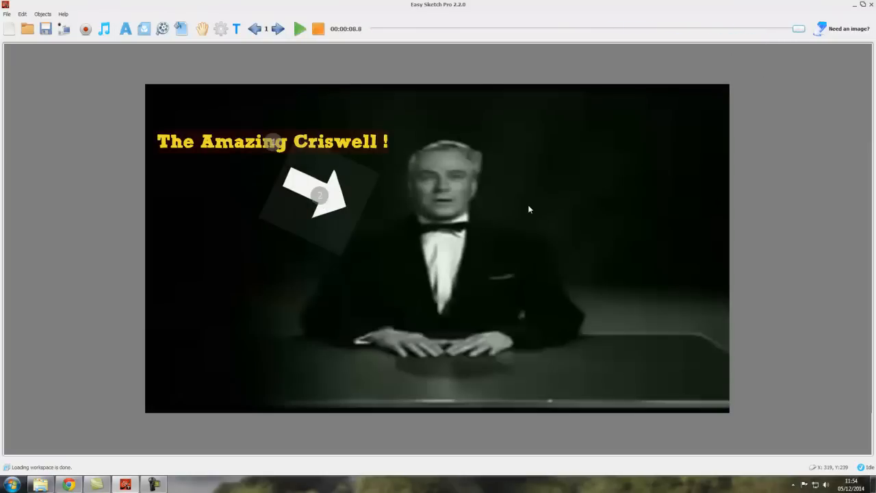
pyautogui.moveTo(471, 213)
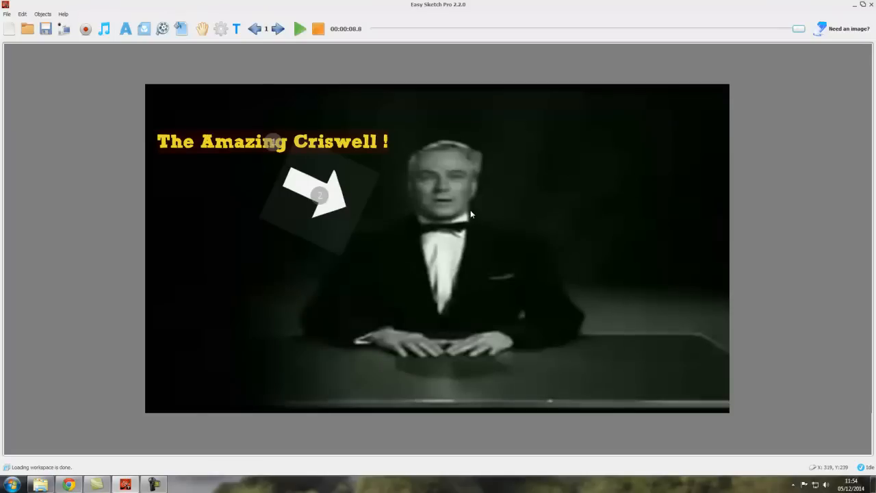
pyautogui.moveTo(482, 252)
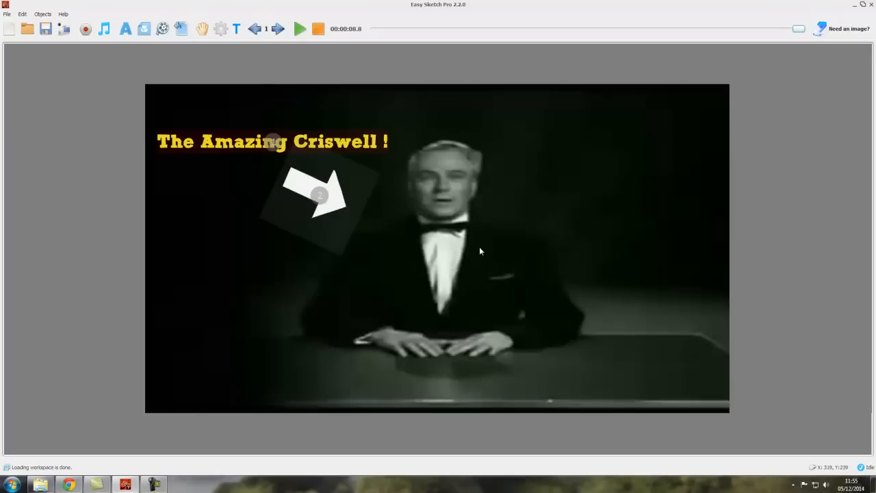
pyautogui.moveTo(515, 241)
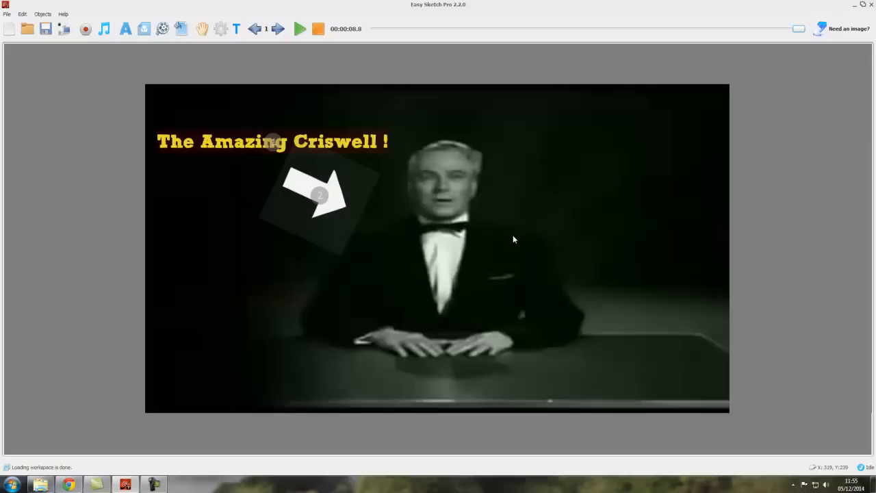
pyautogui.moveTo(451, 241)
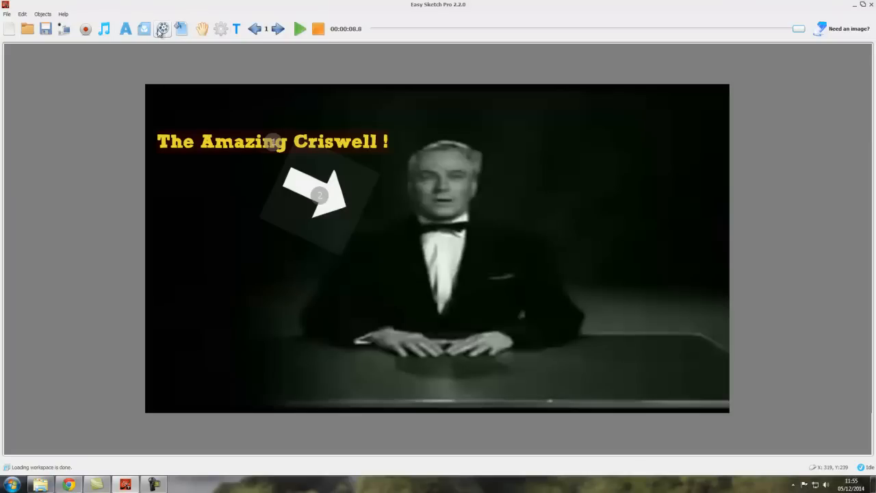
# Add the smiley image top-right with a Draw By Hand entrance and adjusted timing.
pyautogui.click(144, 27)
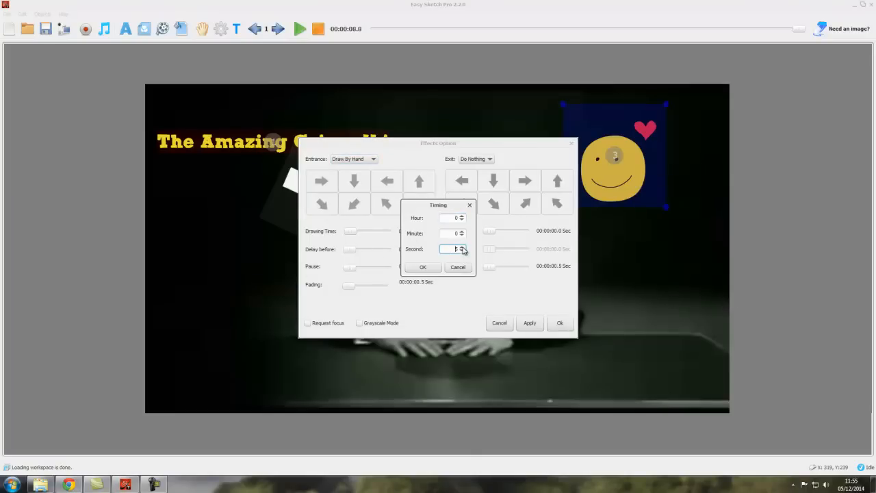
pyautogui.click(423, 267)
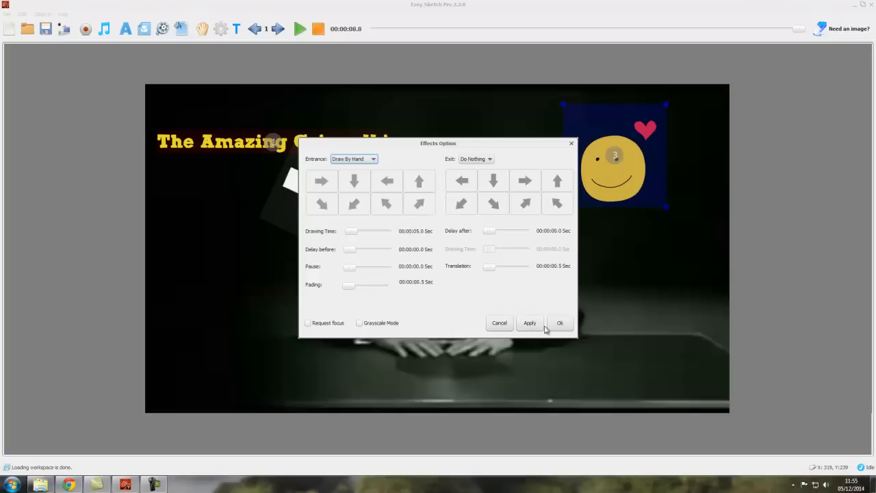
pyautogui.click(560, 323)
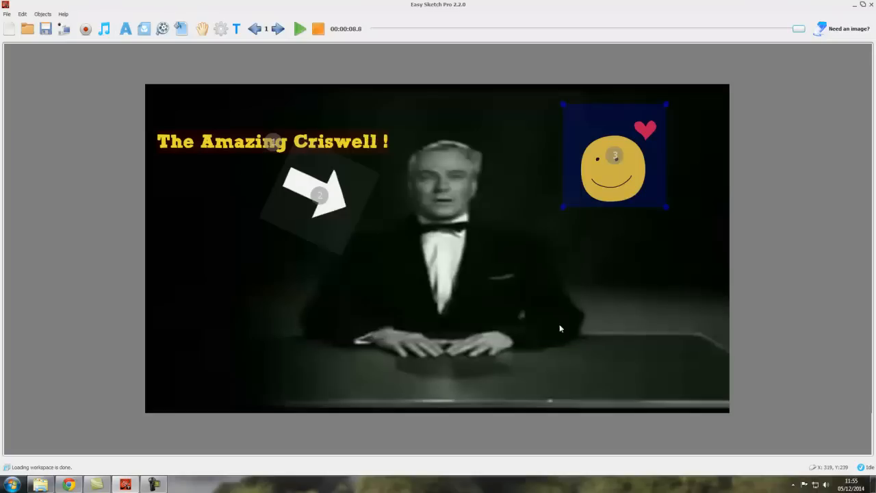
pyautogui.moveTo(395, 190)
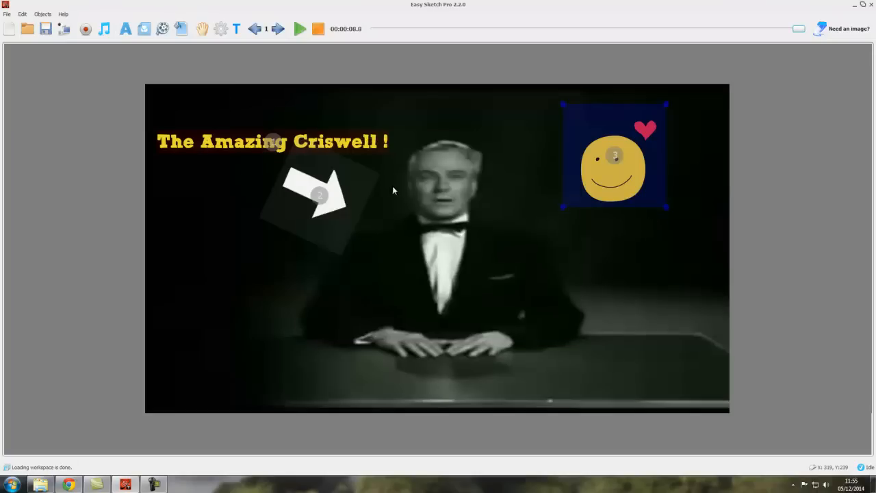
pyautogui.click(294, 30)
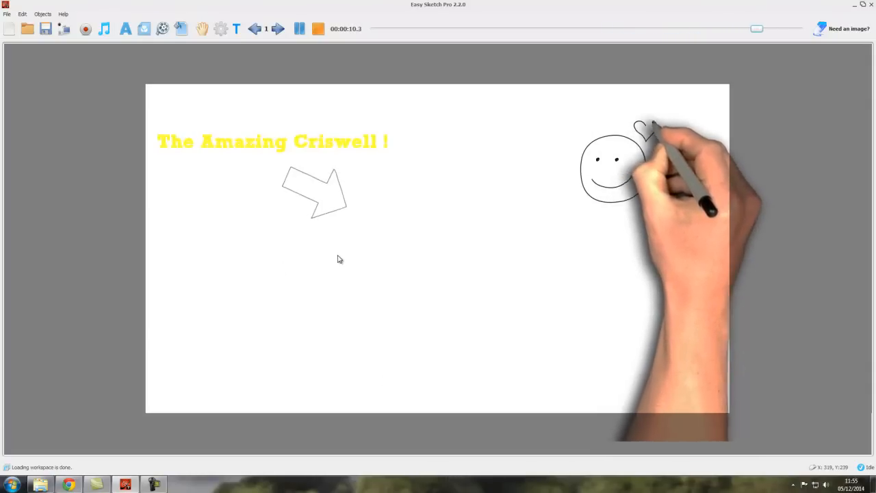
# Play the sketch to preview the hand drawing the smiley beside the title and arrow.
pyautogui.click(293, 29)
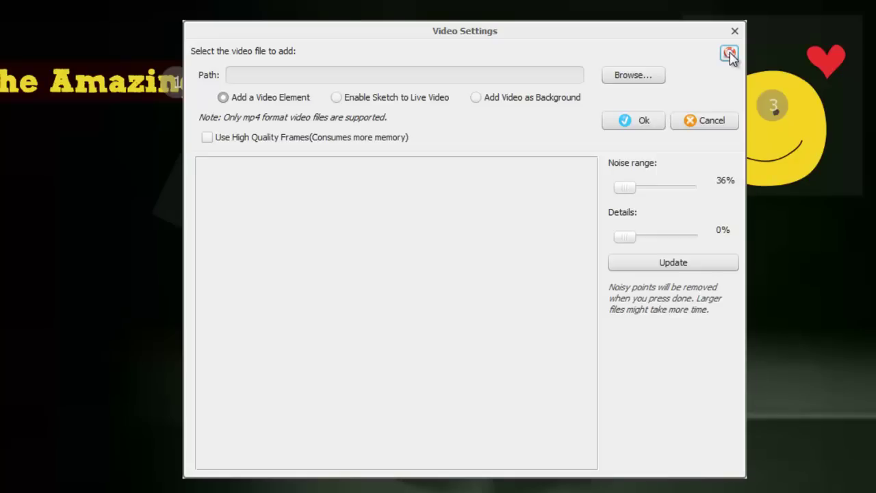
# Show the video format help note: mp4 only, max 30 mins, recommended 0-5 mins.
pyautogui.click(727, 53)
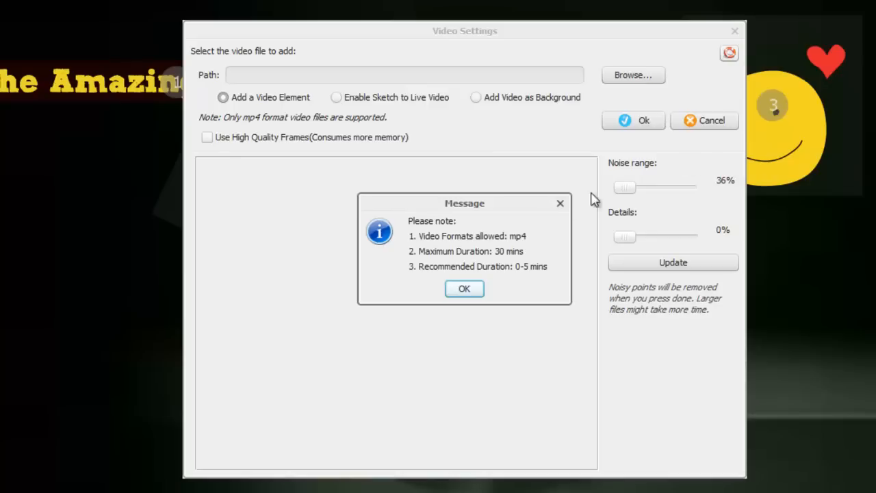
pyautogui.moveTo(471, 241)
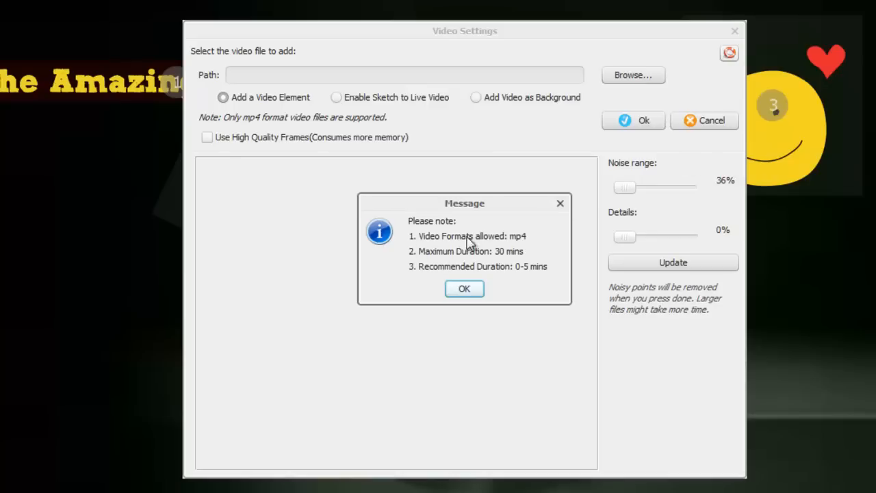
pyautogui.moveTo(531, 245)
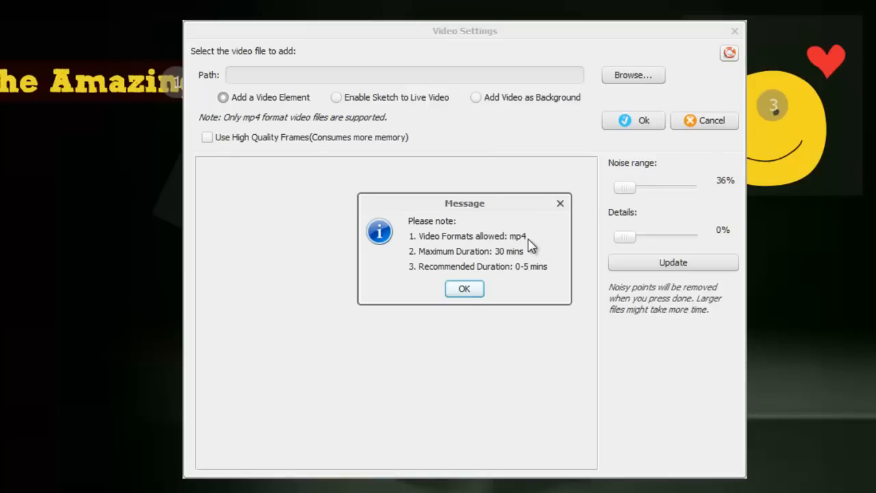
pyautogui.moveTo(518, 259)
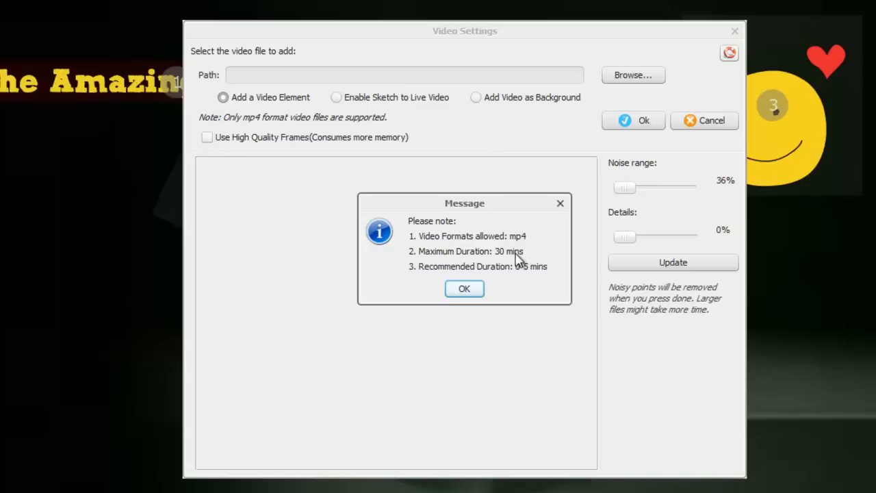
pyautogui.moveTo(541, 276)
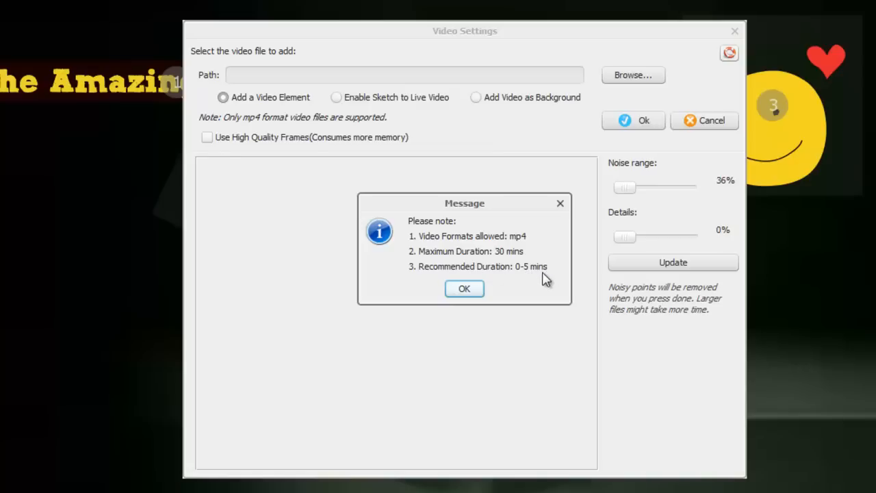
pyautogui.moveTo(528, 333)
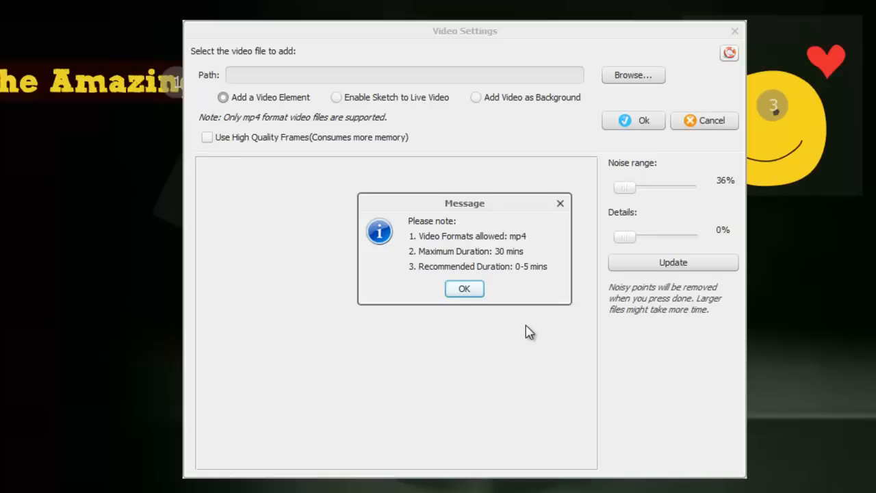
pyautogui.moveTo(501, 326)
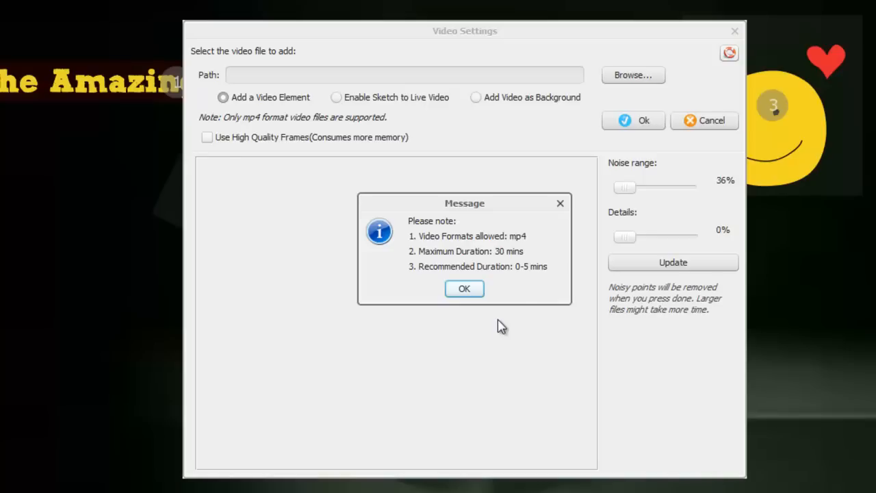
pyautogui.moveTo(515, 256)
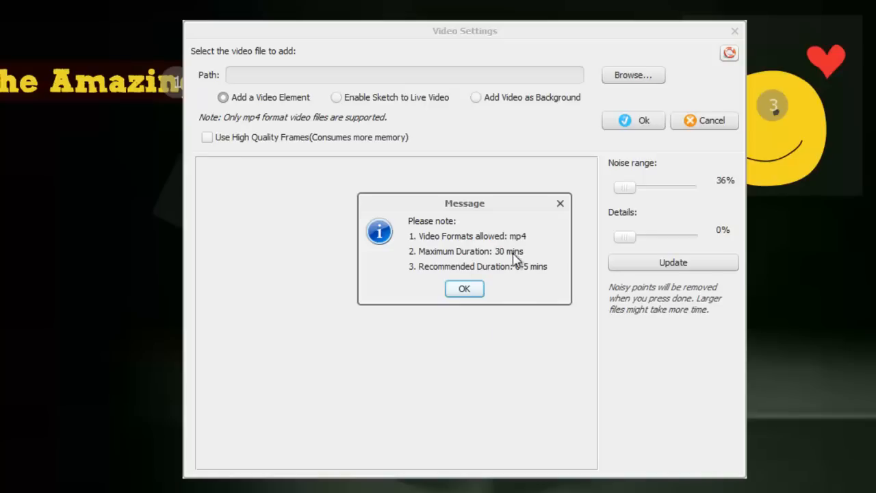
pyautogui.moveTo(553, 281)
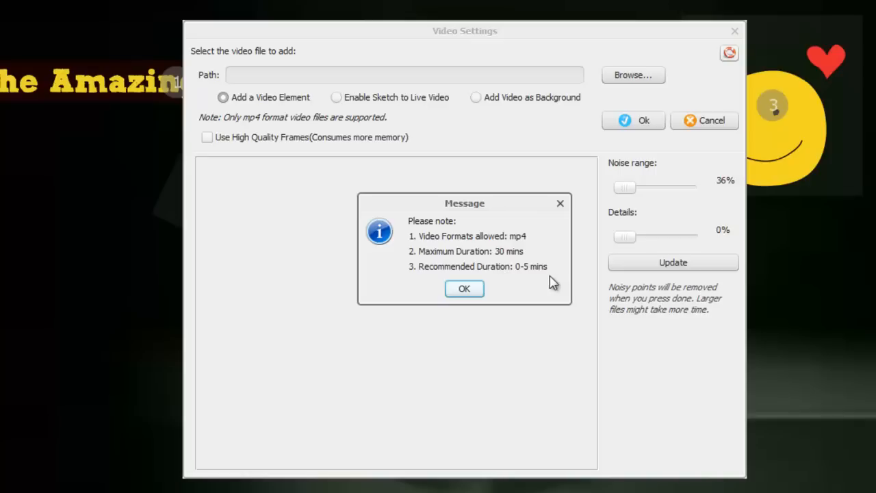
pyautogui.moveTo(527, 277)
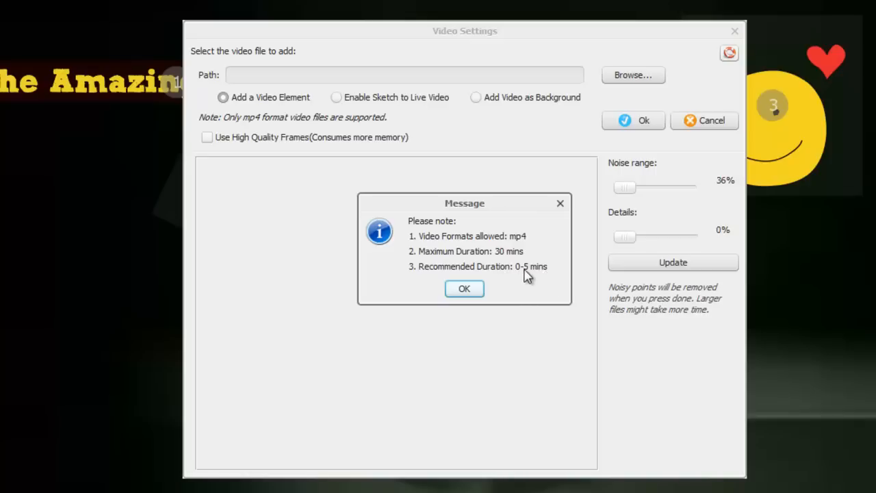
pyautogui.moveTo(518, 258)
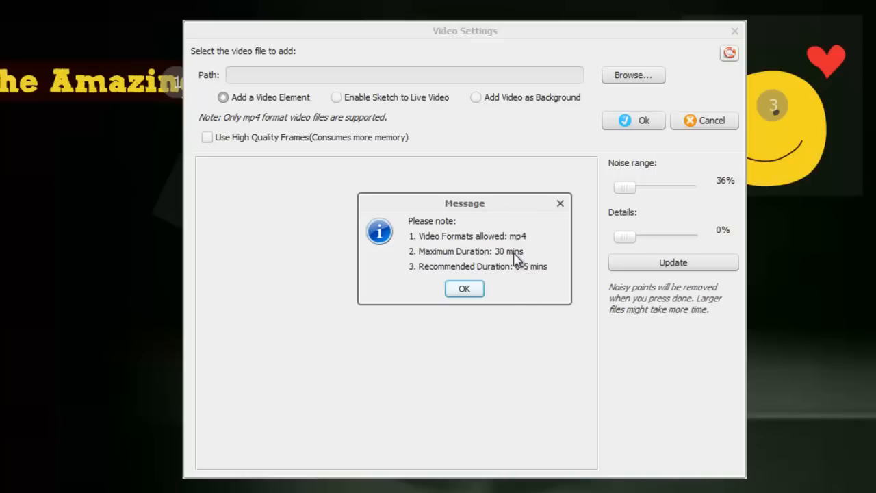